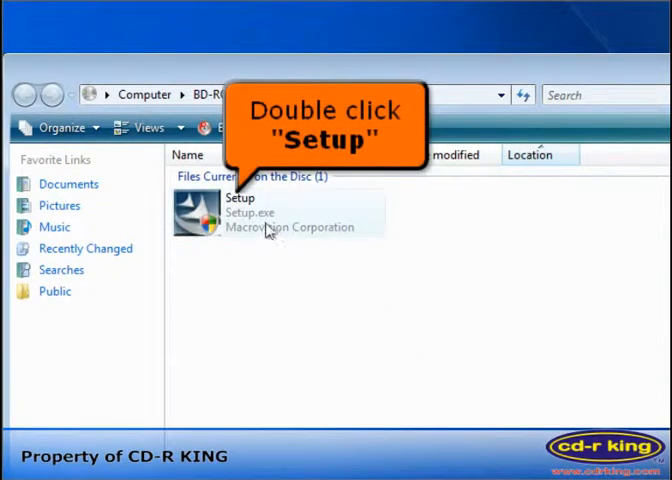
# Launch the disc's Setup program to start the camera driver installer.
pyautogui.doubleClick(240, 210)
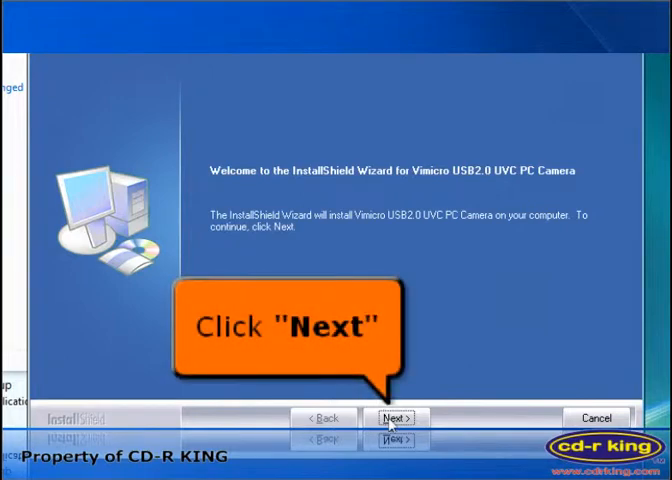
# Proceed from the welcome page so the wizard installs the camera driver to completion.
pyautogui.click(392, 418)
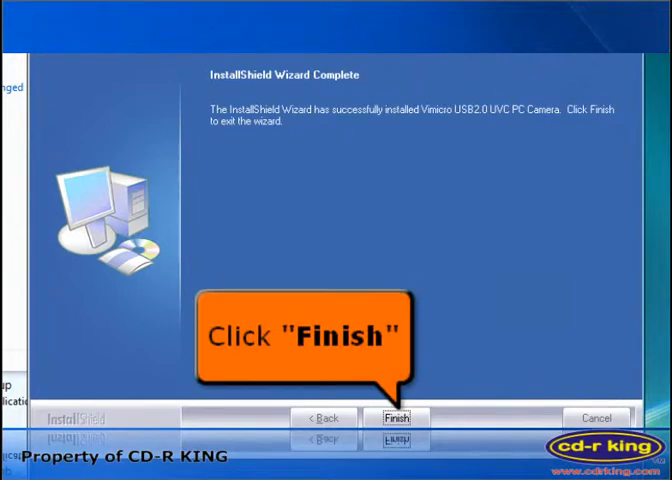
# Finish the wizard and close the disc's Explorer window, leaving the desktop.
pyautogui.click(396, 418)
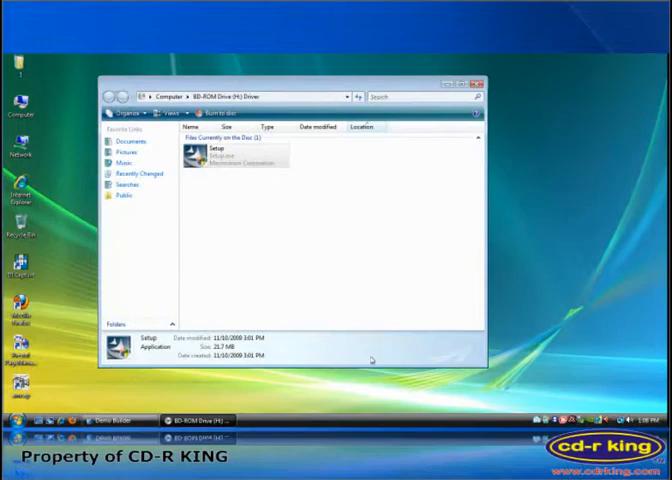
pyautogui.click(456, 86)
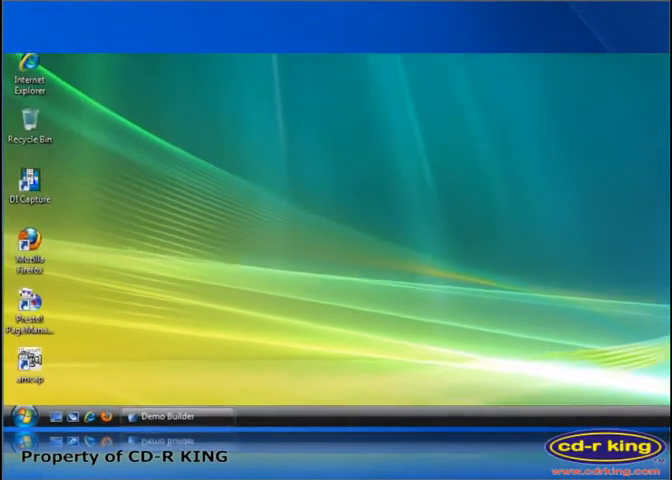
# Launch amcap from its desktop shortcut to test the webcam.
pyautogui.doubleClick(38, 356)
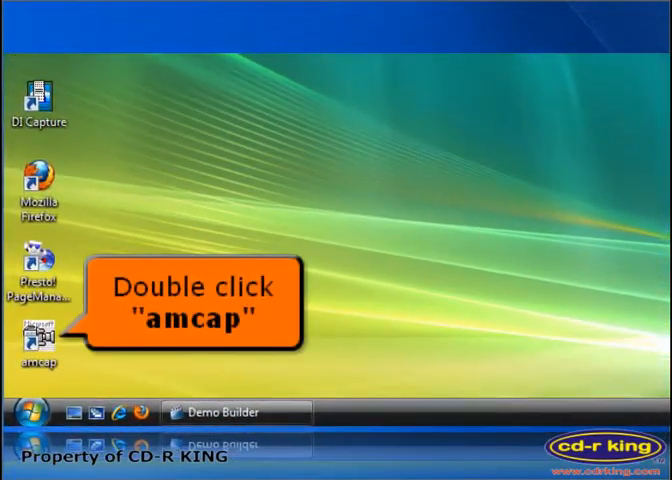
pyautogui.doubleClick(38, 332)
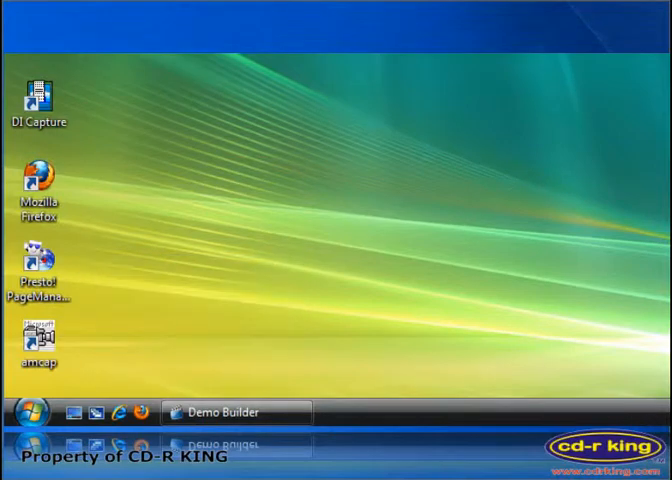